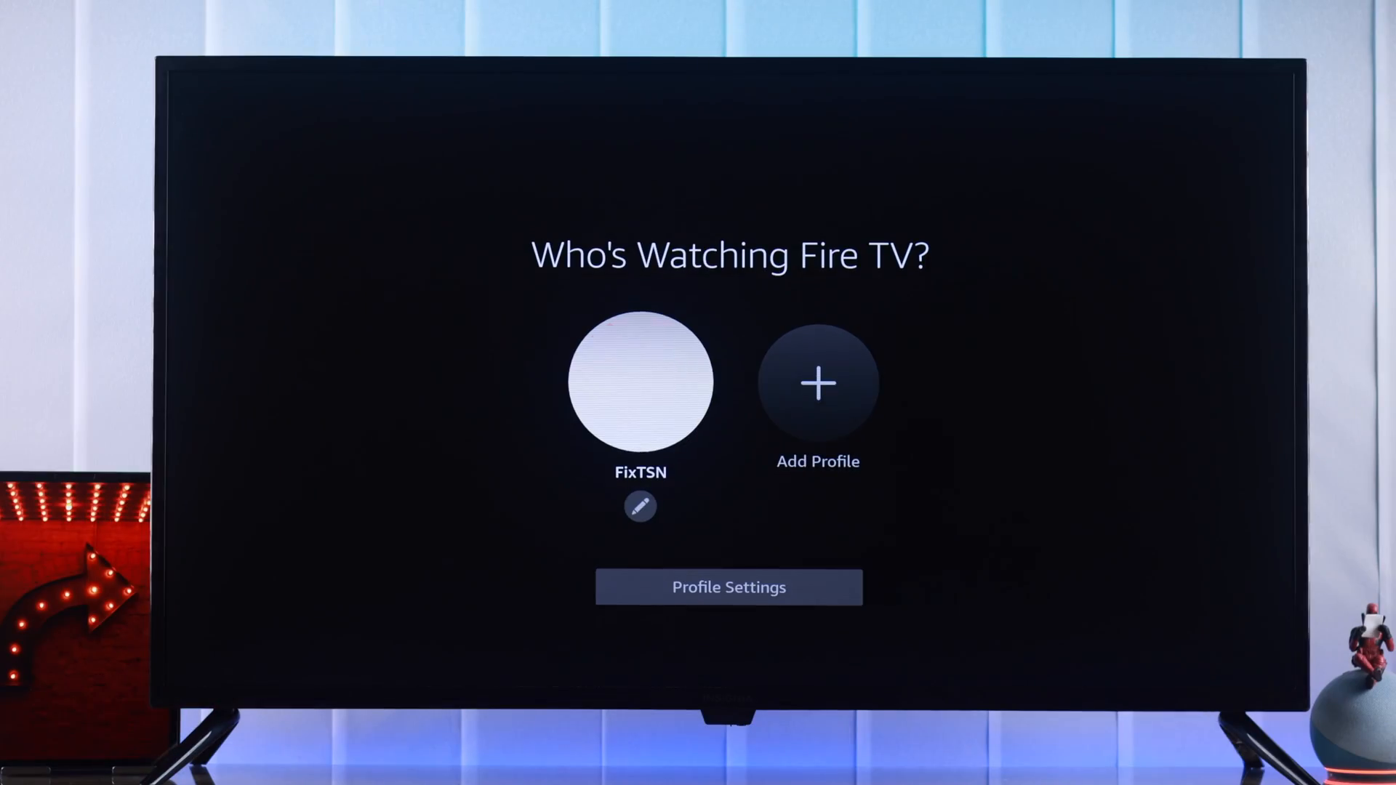
# - Choose the existing FixTSN profile on Who's Watching to land on the Fire TV home screen
pyautogui.click(640, 381)
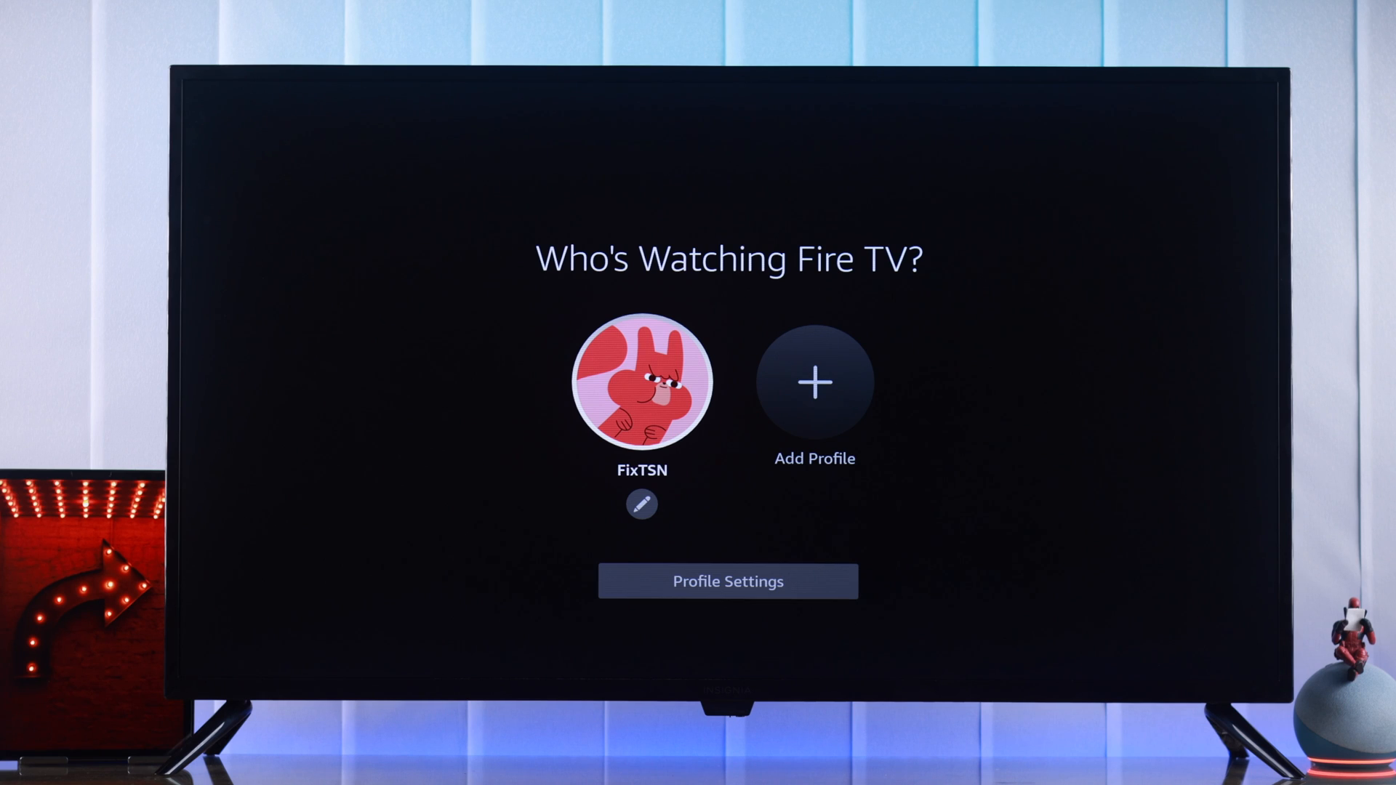
pyautogui.click(639, 381)
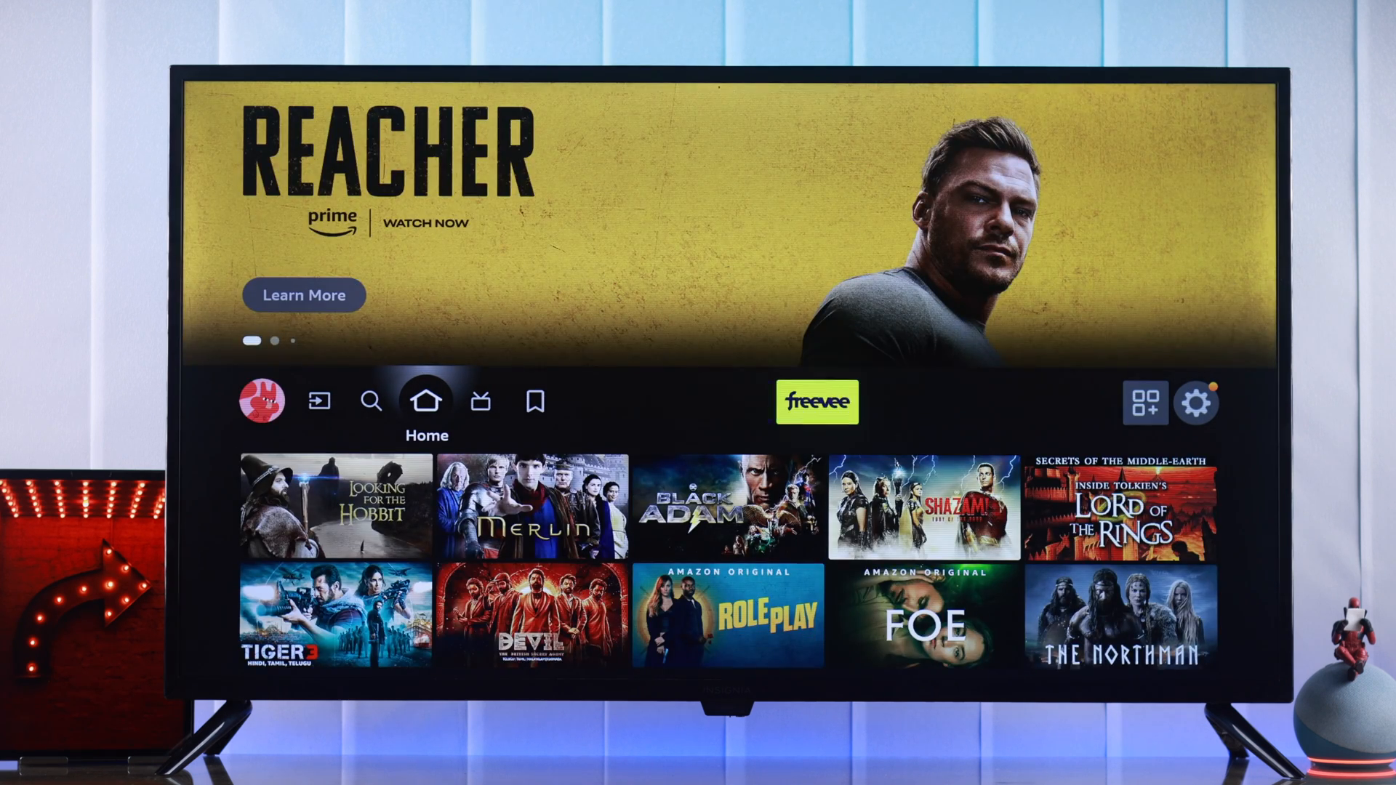